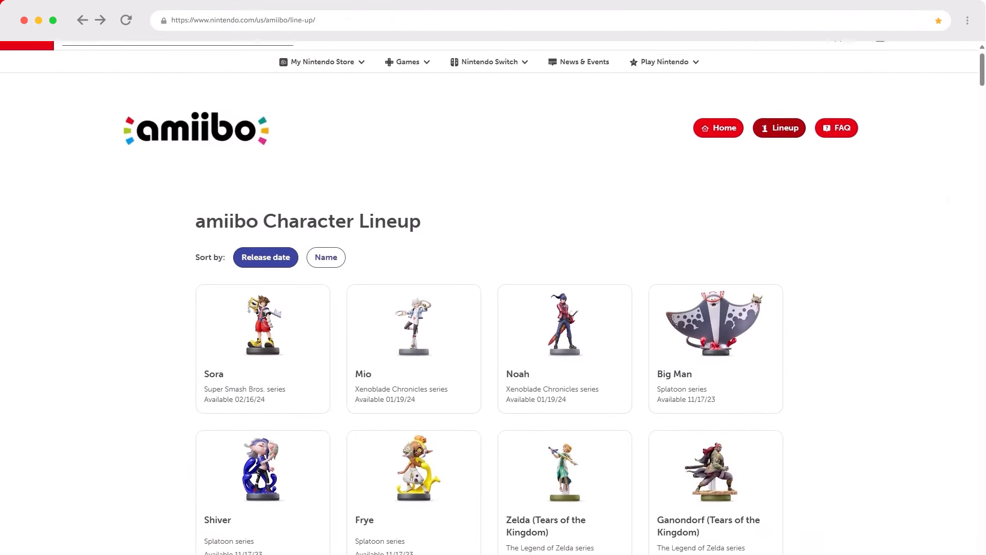
scroll("up", 3)
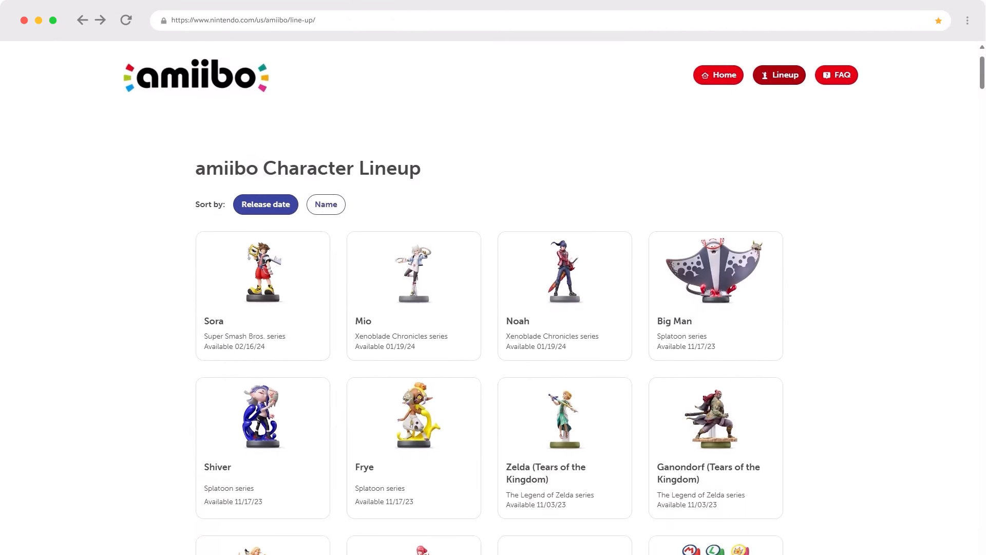
scroll("down", 3)
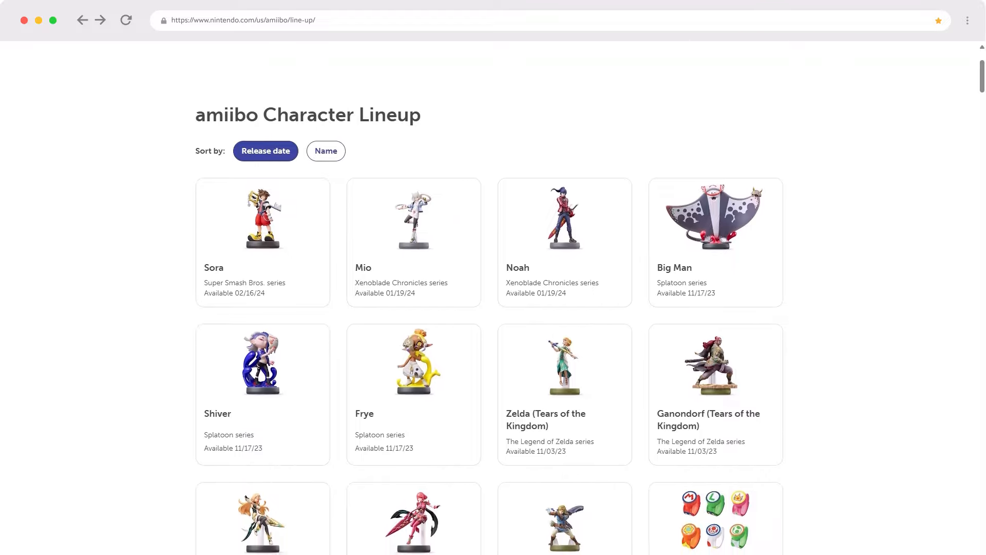